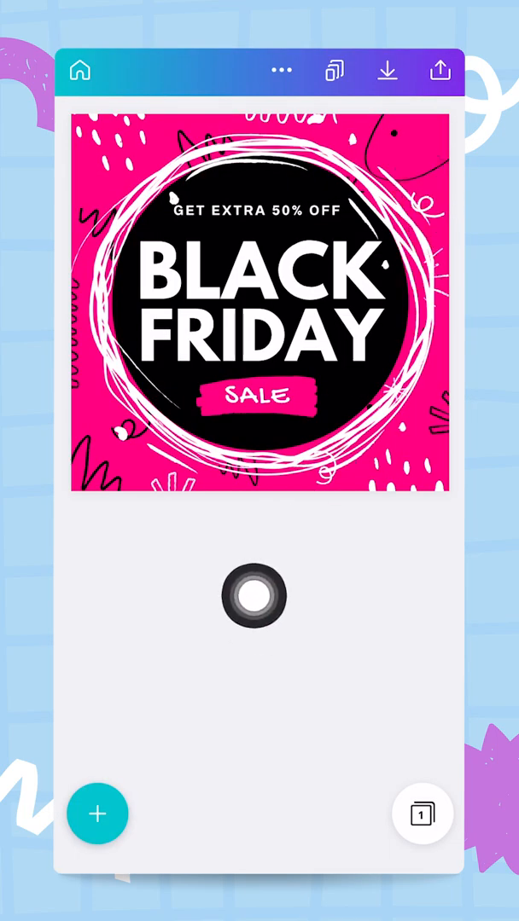
Choose Facebook Post (940 × 788 px) from the resize size list for a copy
left_click_drag(256, 598, 286, 111)
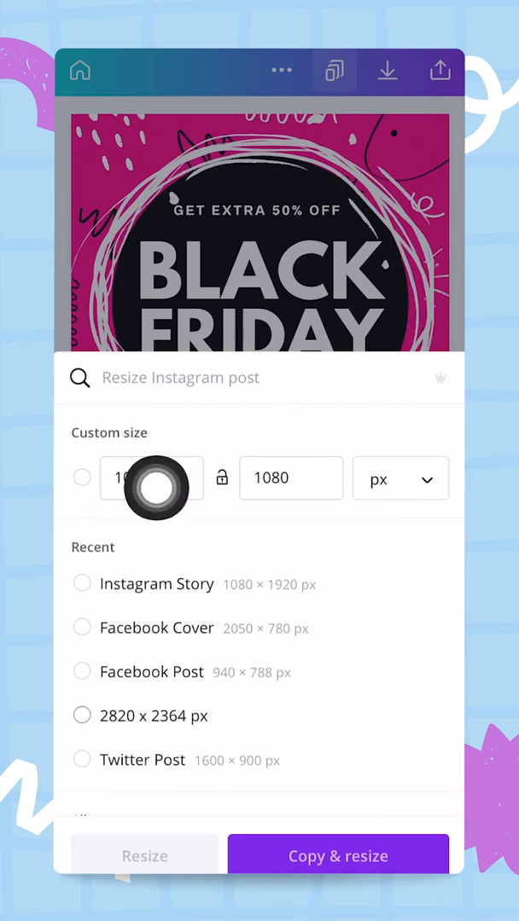
mouse_move(291, 479)
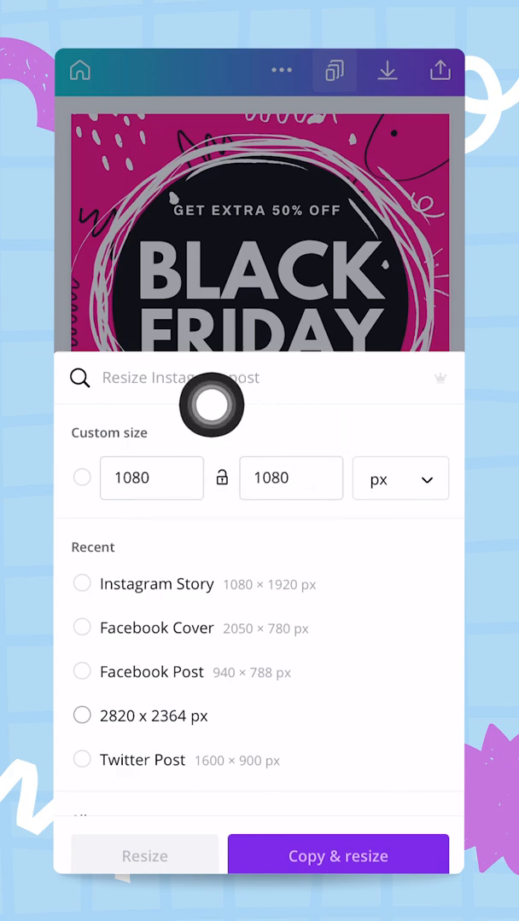
mouse_move(422, 533)
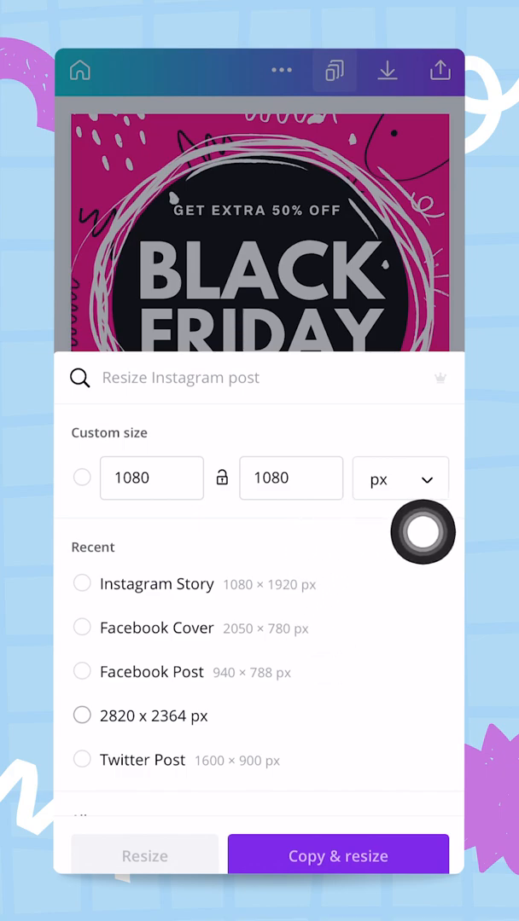
scroll("down", 3)
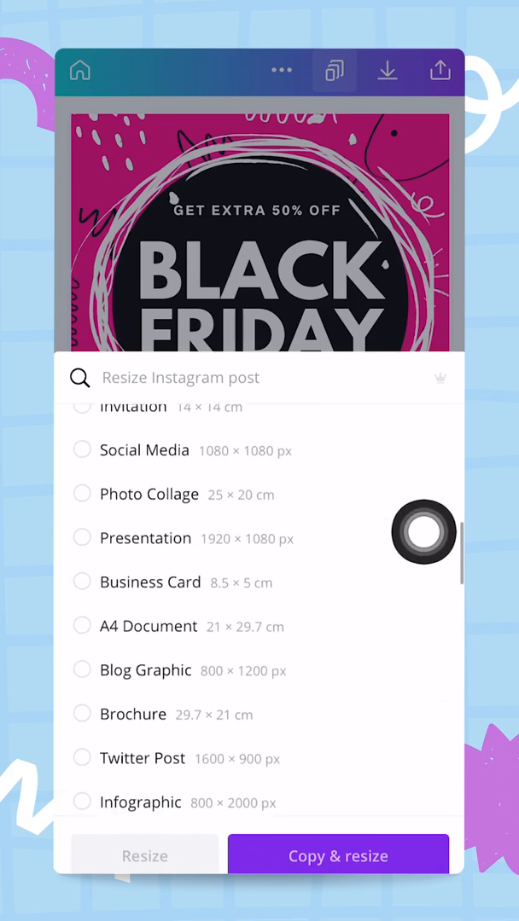
scroll("down", 3)
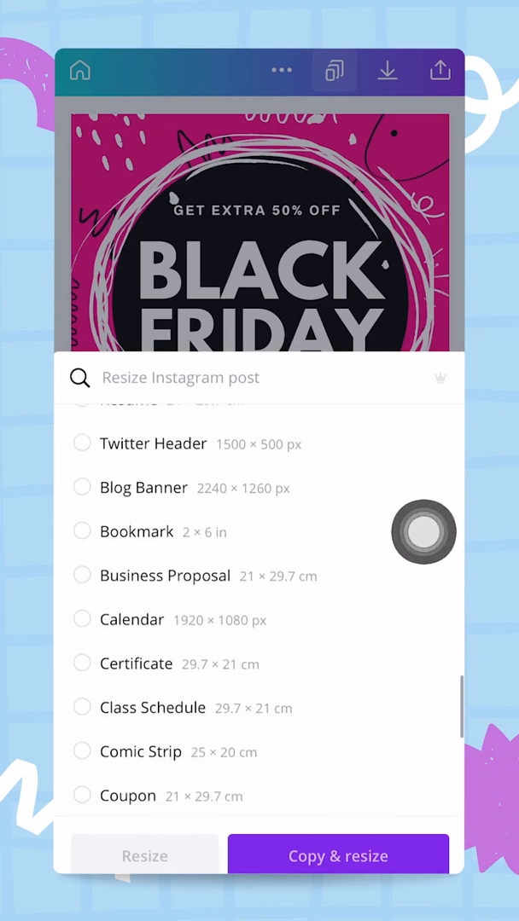
scroll("up", 3)
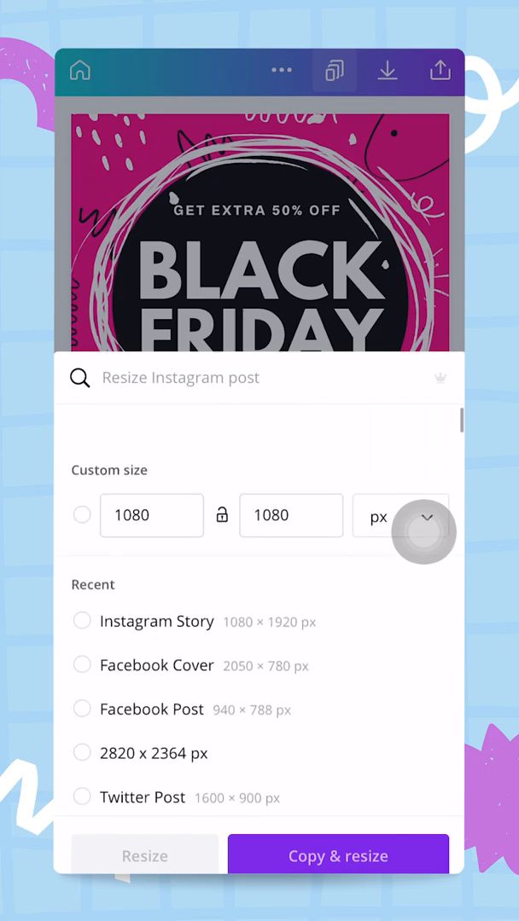
scroll("down", 3)
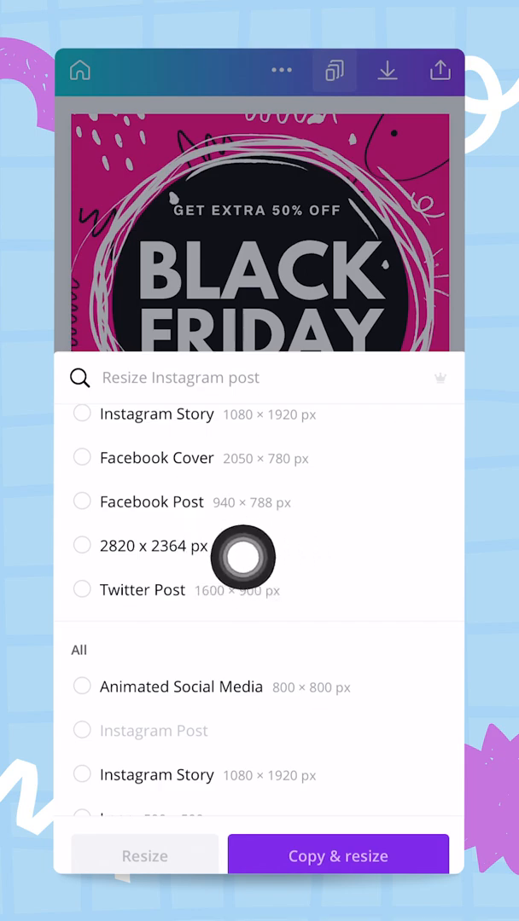
mouse_move(422, 479)
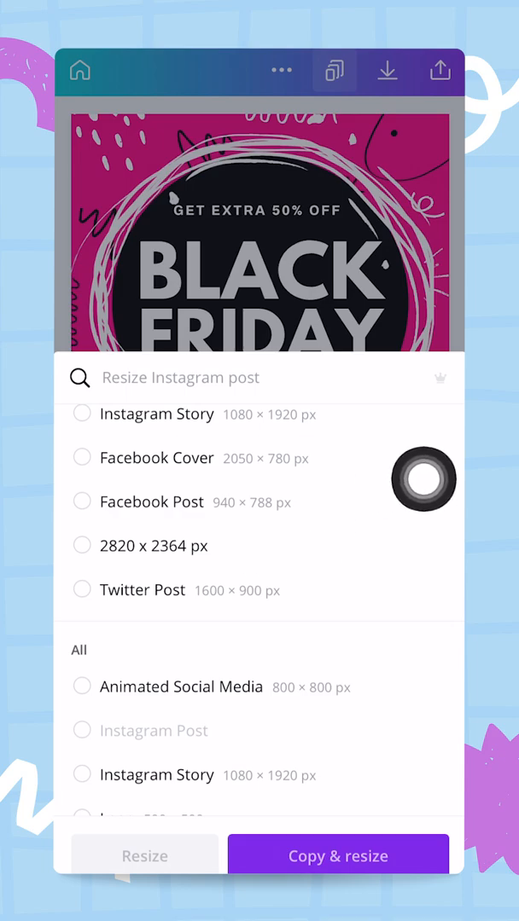
left_click(82, 502)
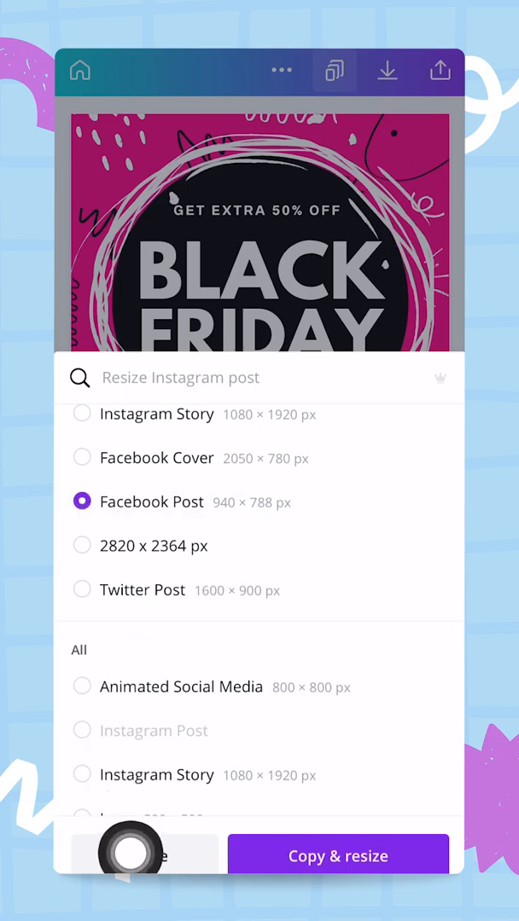
mouse_move(216, 376)
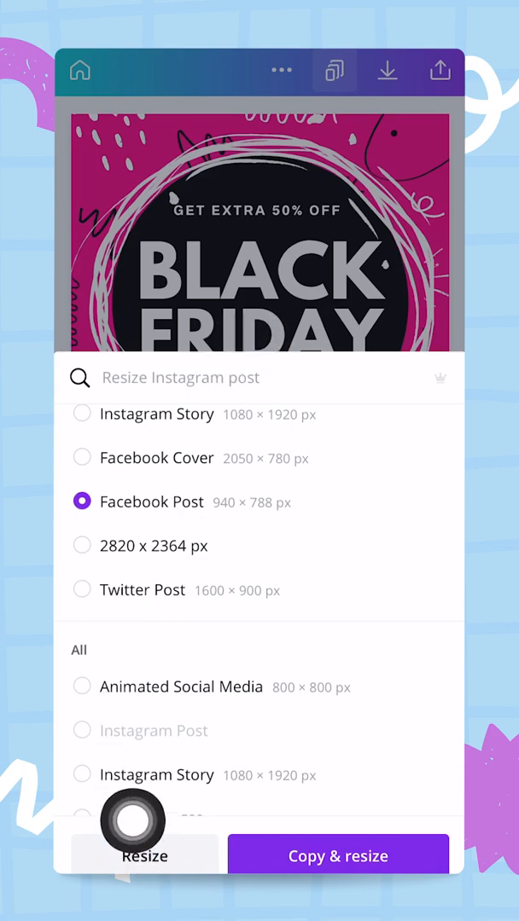
mouse_move(339, 723)
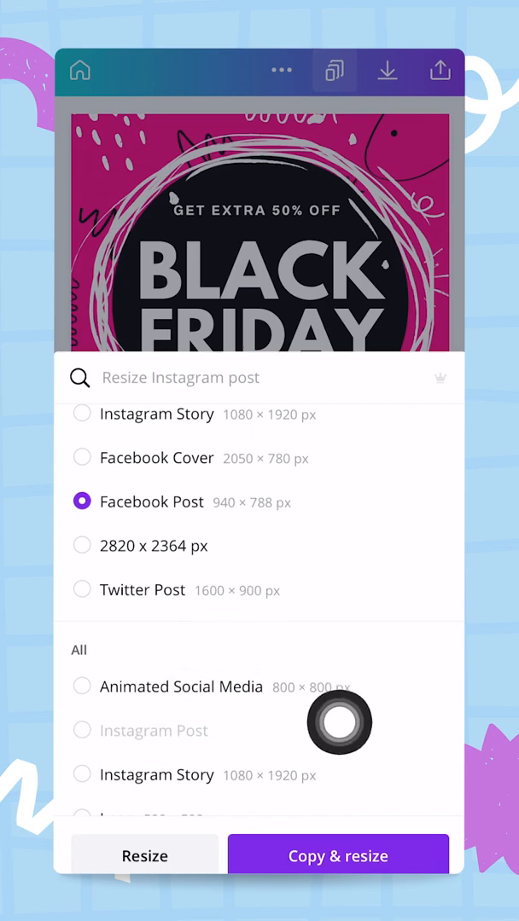
mouse_move(408, 605)
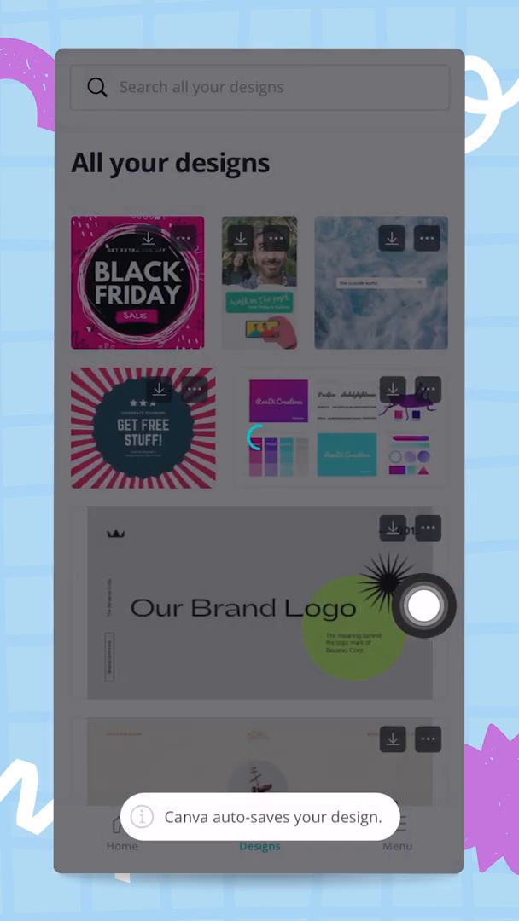
Open the Facebook Post copy and nudge the top-right and left-edge doodles toward its edges
left_click(137, 281)
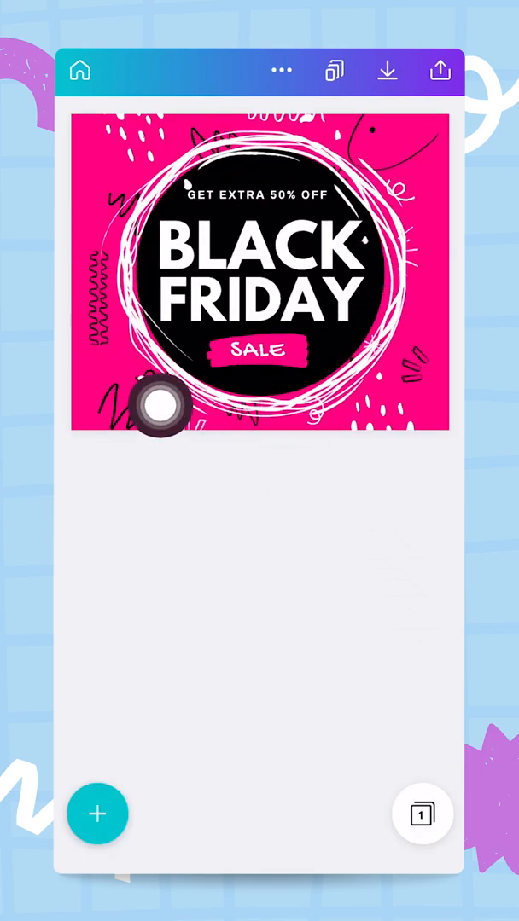
left_click_drag(162, 406, 252, 563)
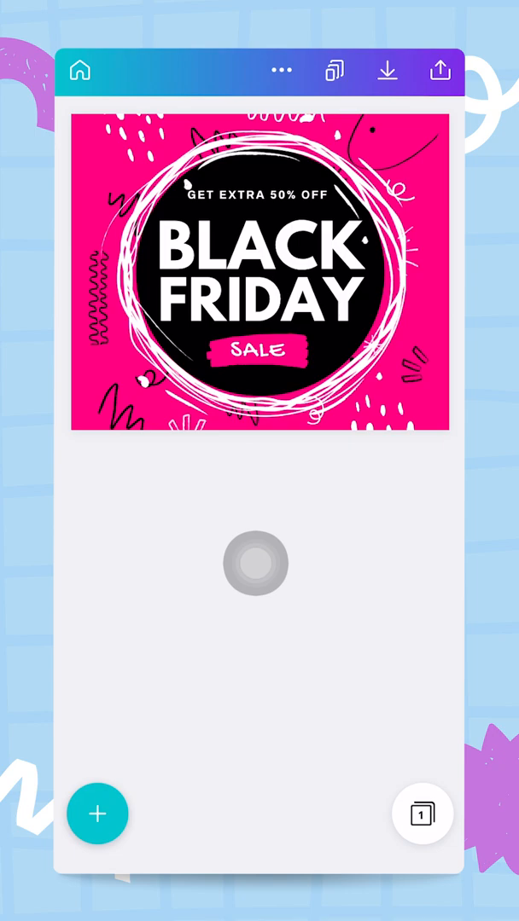
left_click_drag(256, 563, 98, 563)
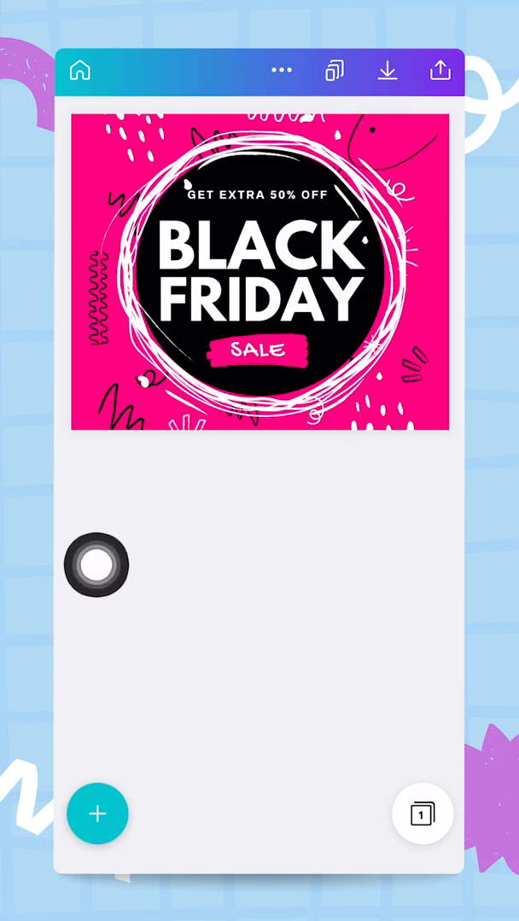
left_click(418, 367)
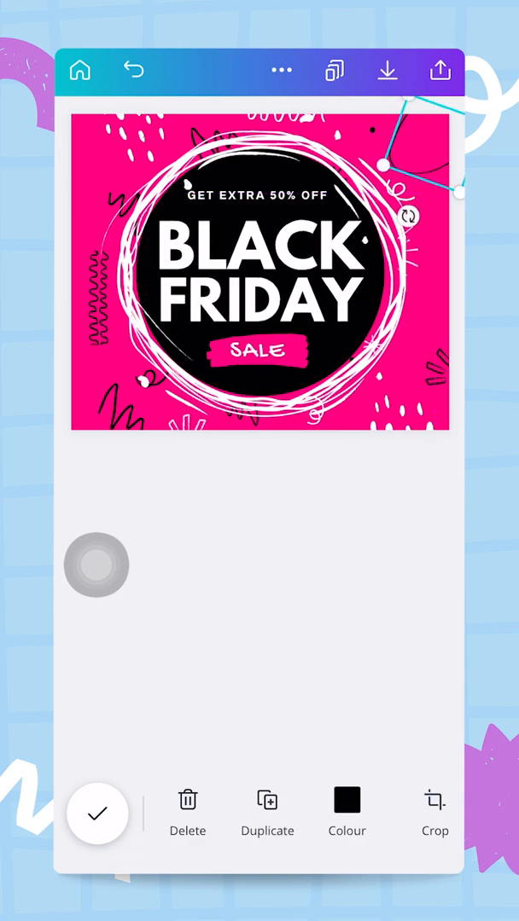
left_click(256, 273)
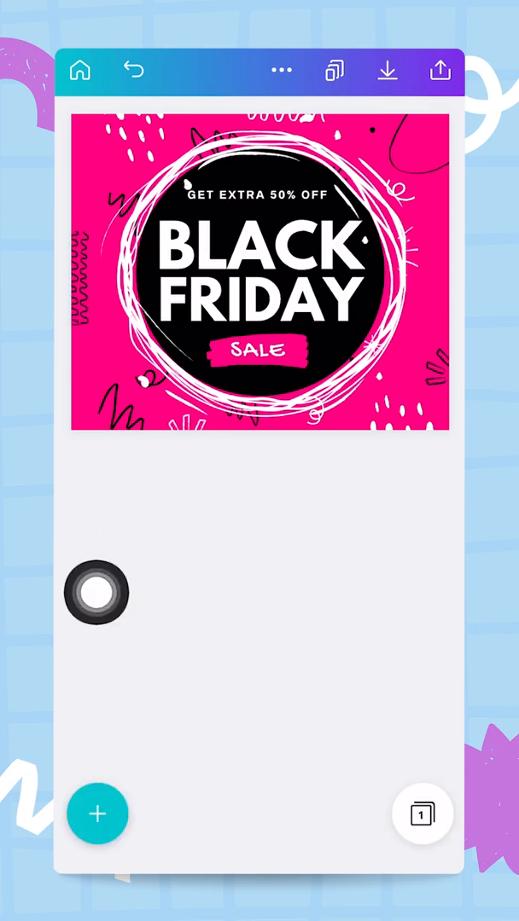
left_click_drag(97, 595, 292, 93)
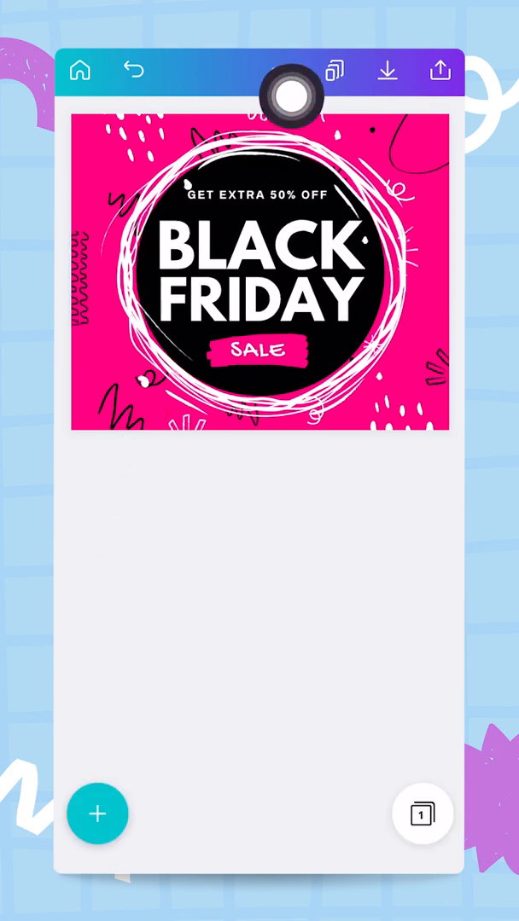
Rename the 940×788 copy to 'BF campaign FB post'
left_click(282, 71)
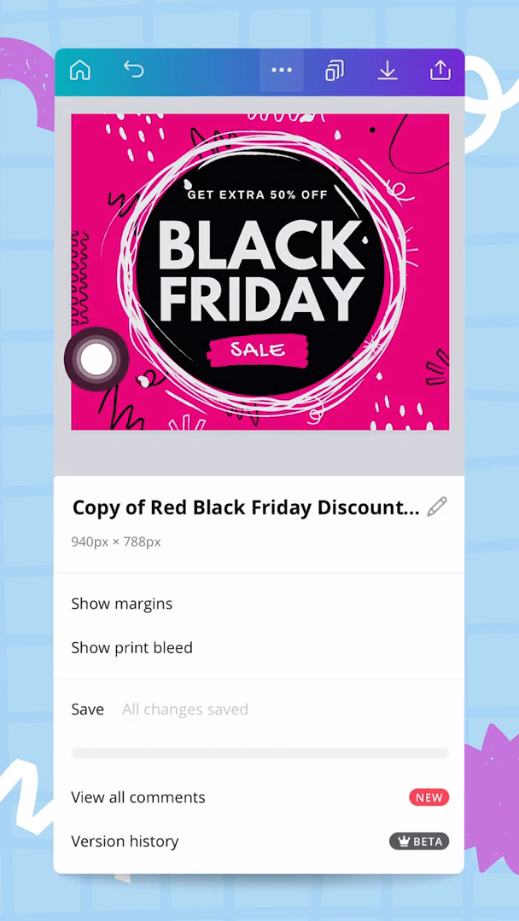
scroll("down", 3)
type("BF c")
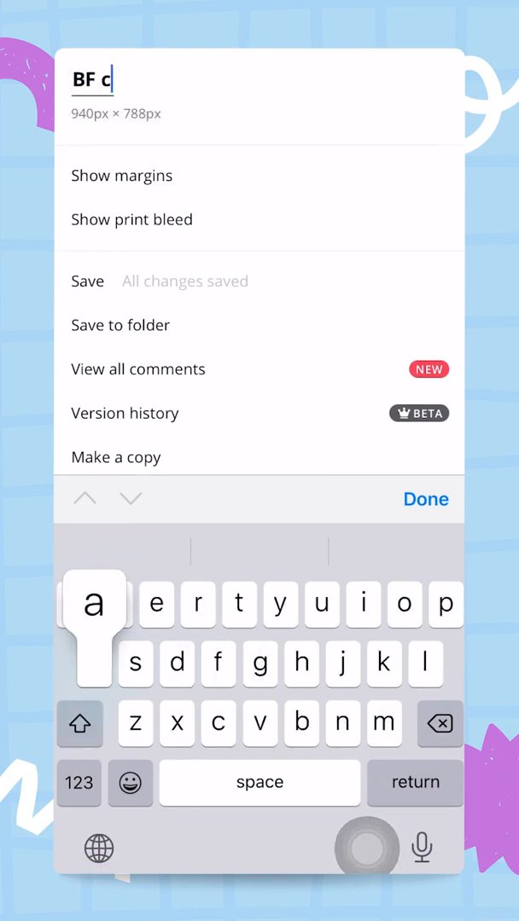
type("ampaign F")
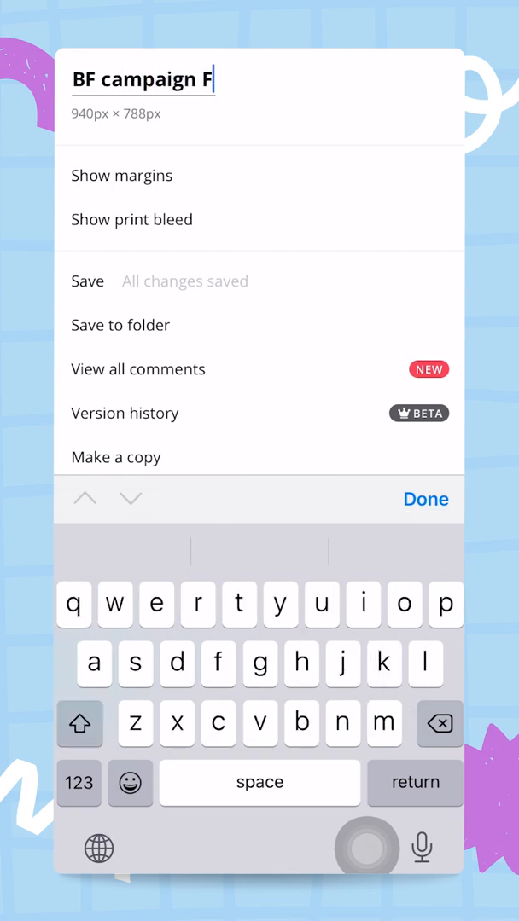
type("B post")
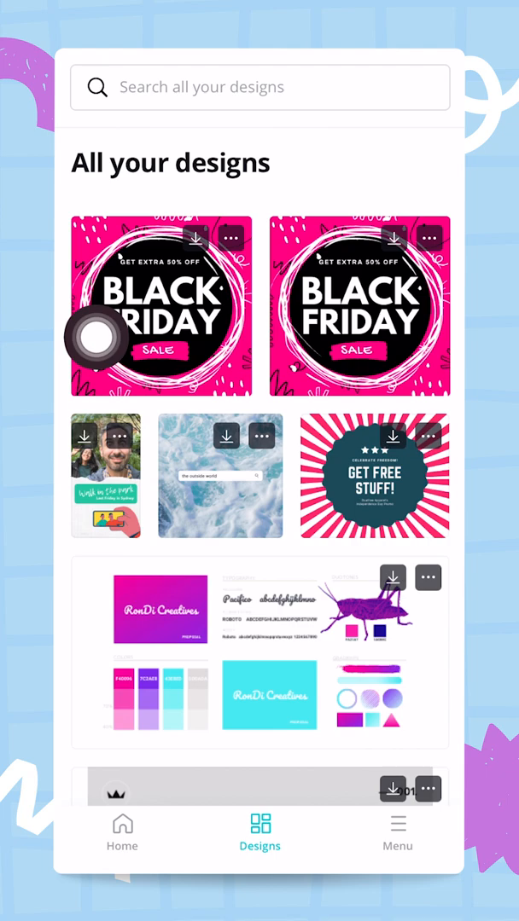
Make a Facebook Cover (2050×780) copy of the Black Friday design and open it
left_click(161, 305)
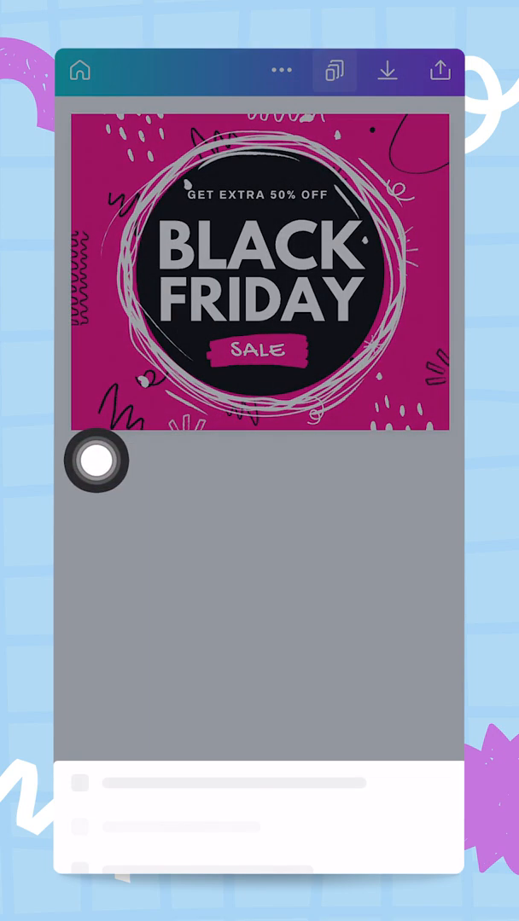
left_click(333, 71)
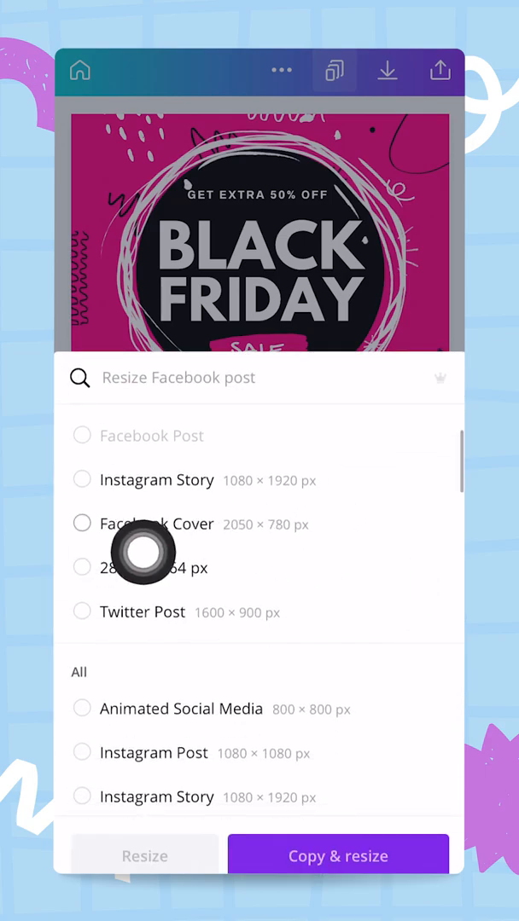
left_click(82, 524)
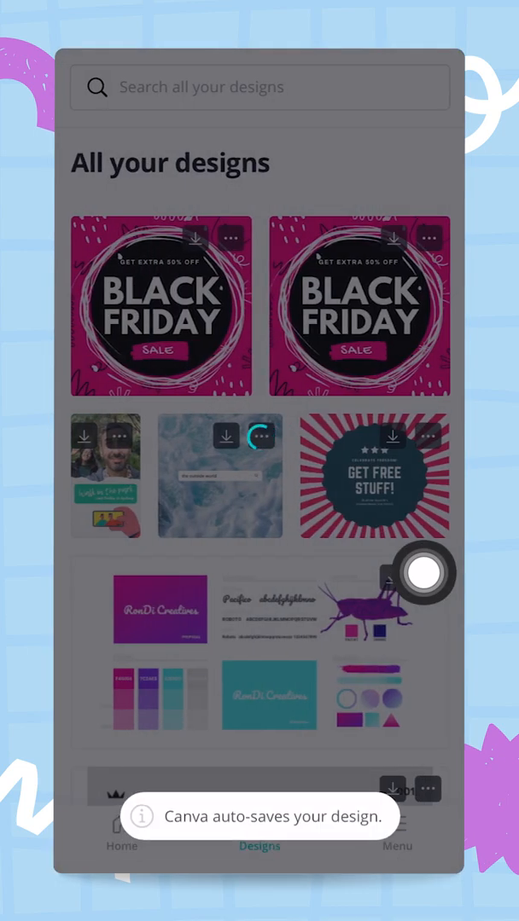
left_click(160, 305)
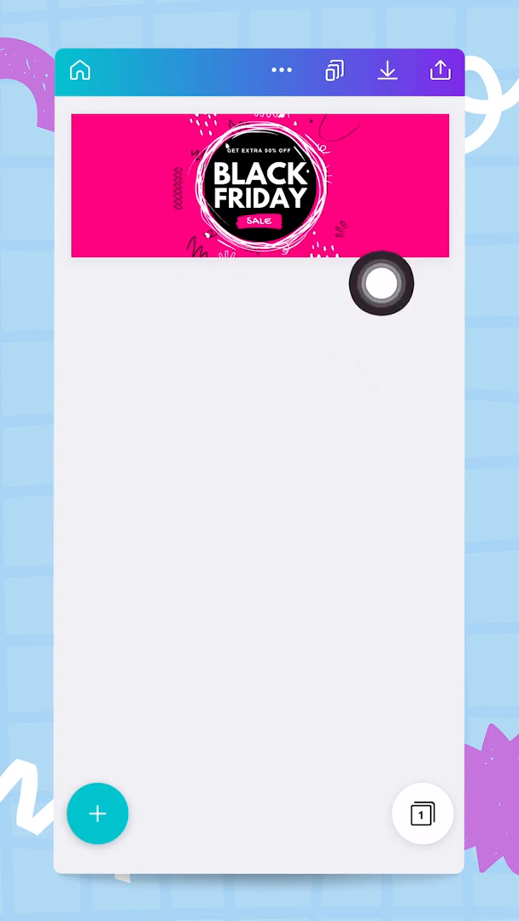
Spread the doodles across the wide banner, putting the scribble ring back around the black circle
left_click_drag(382, 284, 209, 392)
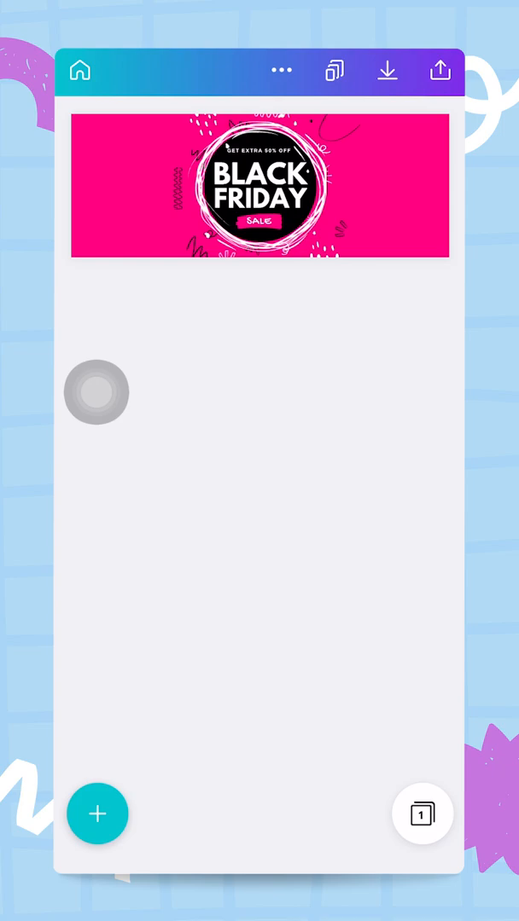
left_click(256, 188)
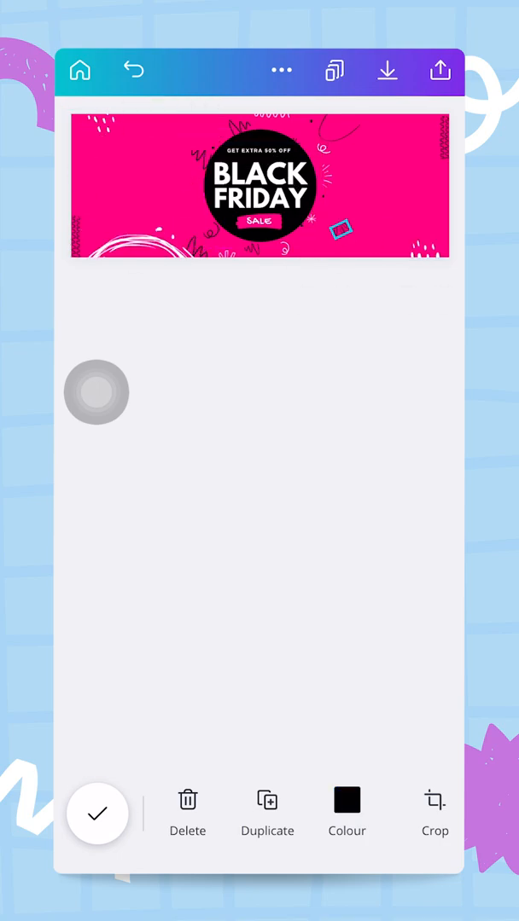
left_click(97, 813)
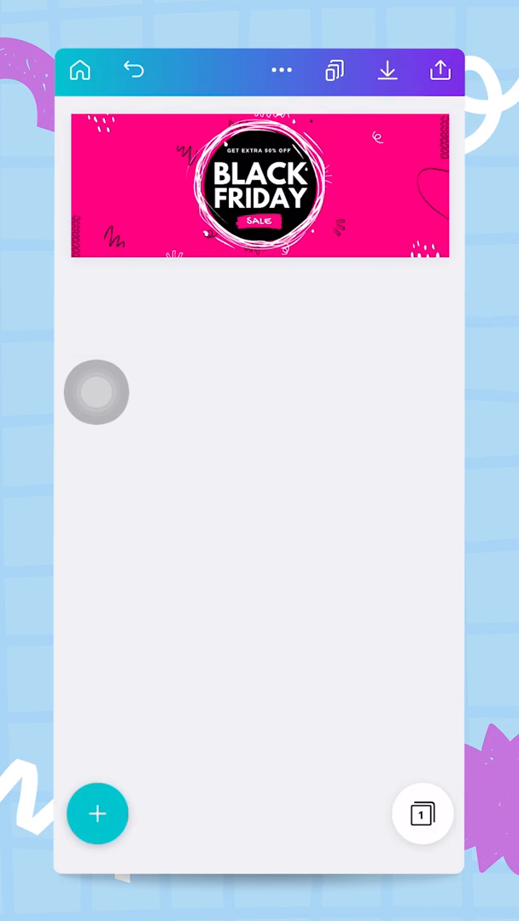
left_click_drag(96, 393, 422, 476)
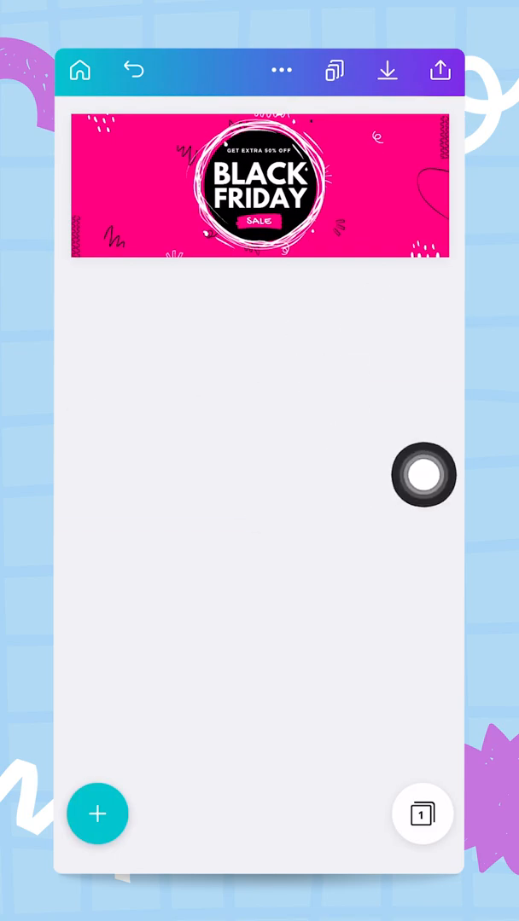
left_click(281, 70)
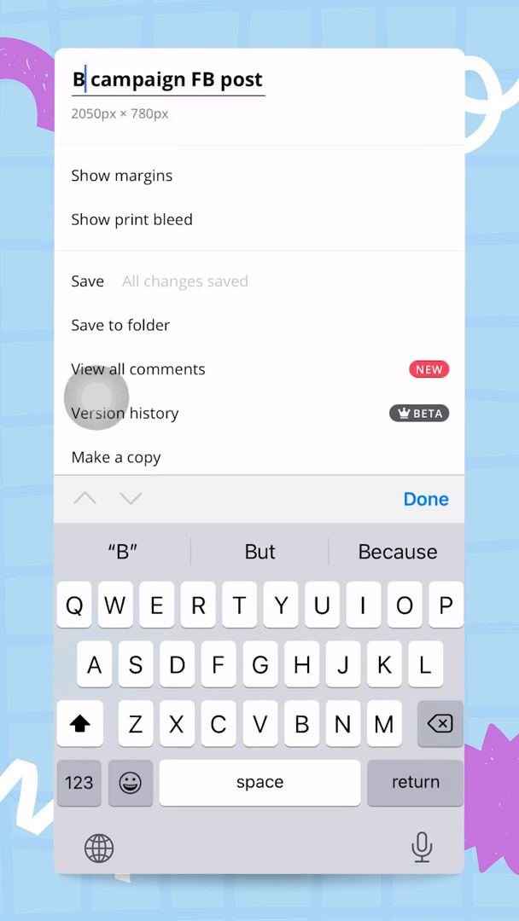
Rename the banner copy to 'BF campaign FB banner'
type("BF campaign FB bann")
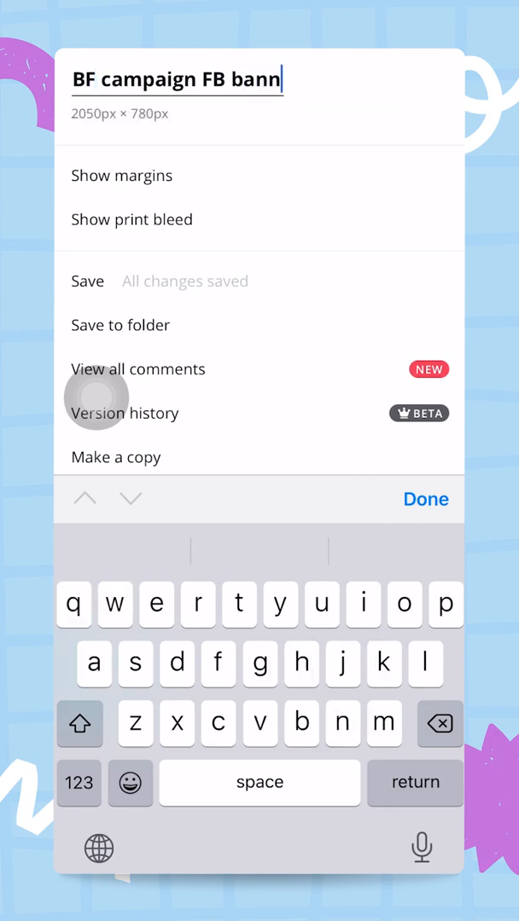
left_click(425, 500)
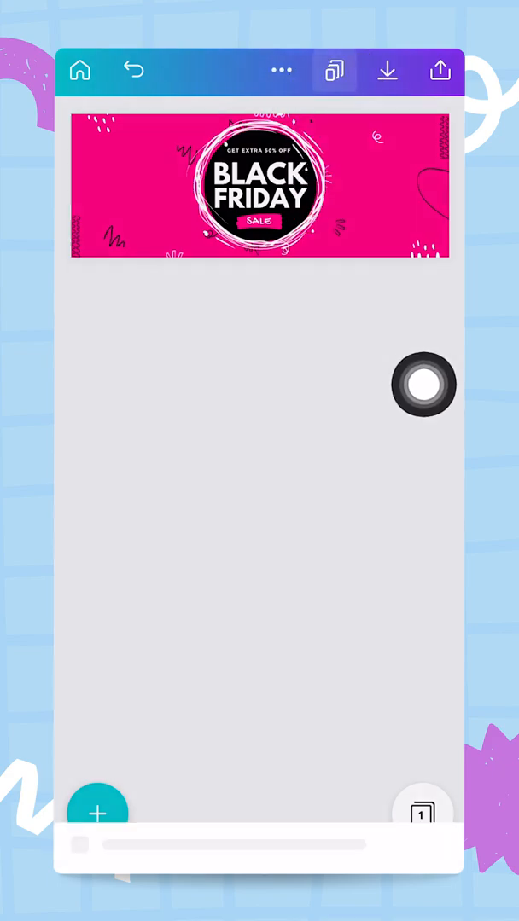
Make a 600×200 email header copy of the banner and adjust its left-edge zigzag doodle
left_click(334, 70)
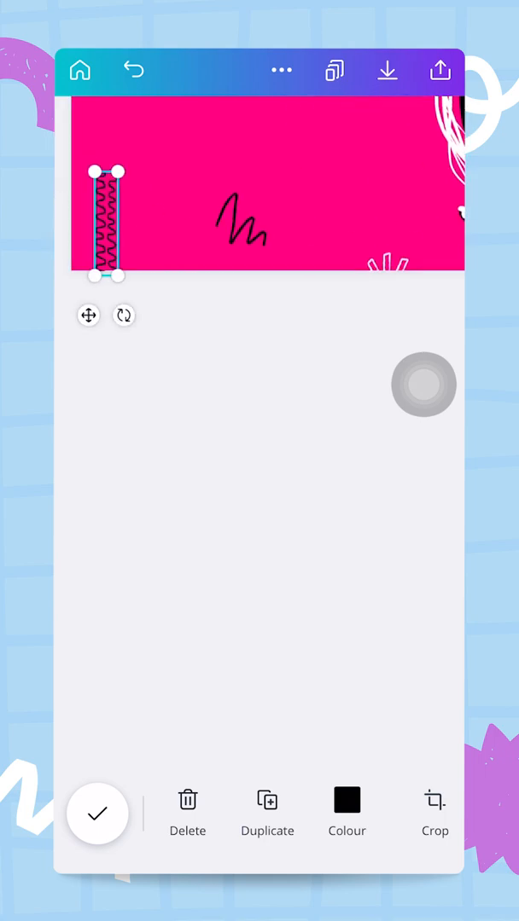
left_click(97, 813)
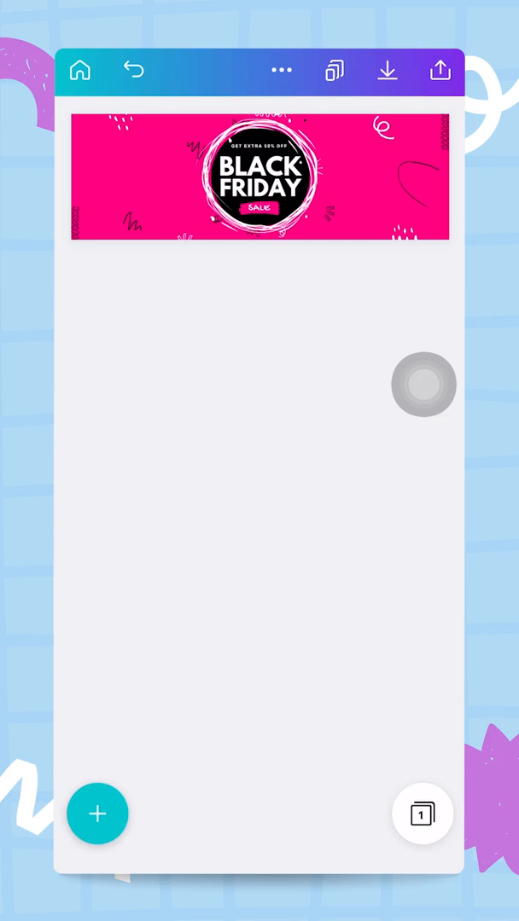
left_click(282, 70)
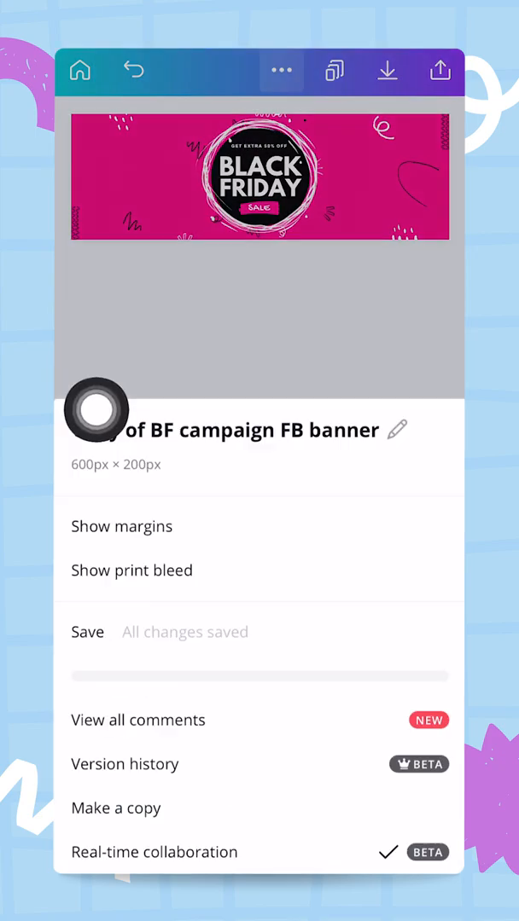
Rename the 600×200 copy to 'BF campaign email header', dropping the 'Copy of' prefix
left_click(397, 429)
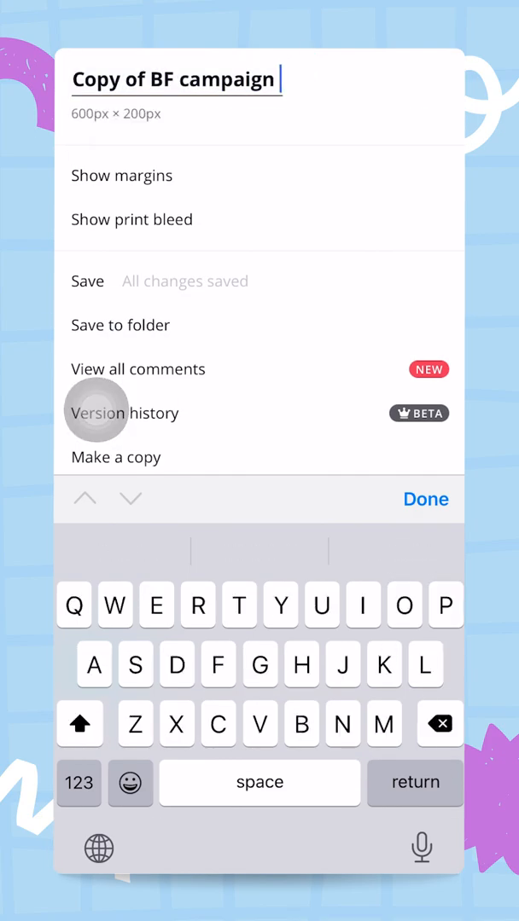
type("email header")
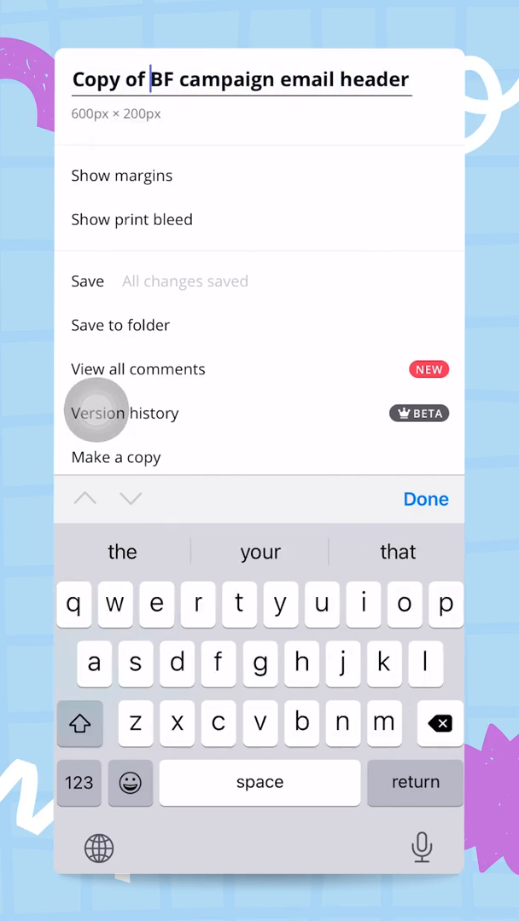
left_click(424, 499)
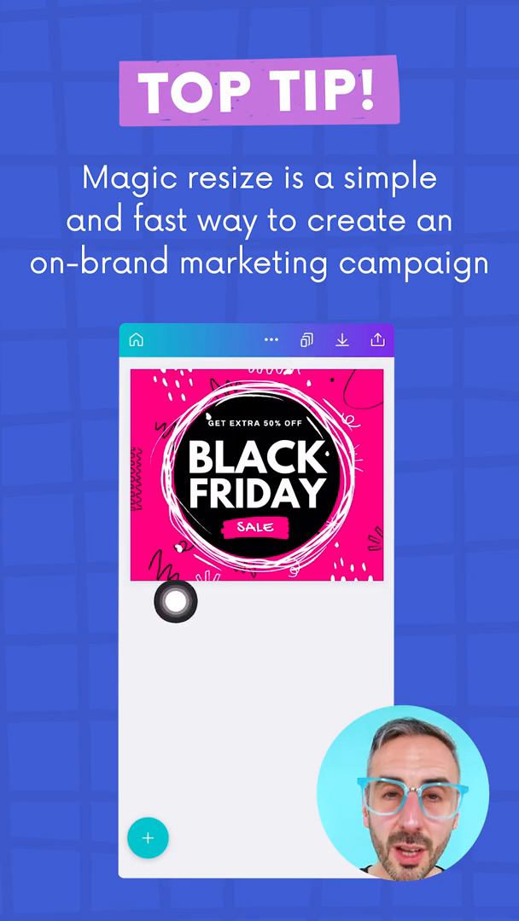
Show the Magic Resize size list on the original Facebook post and browse the presets
left_click(306, 340)
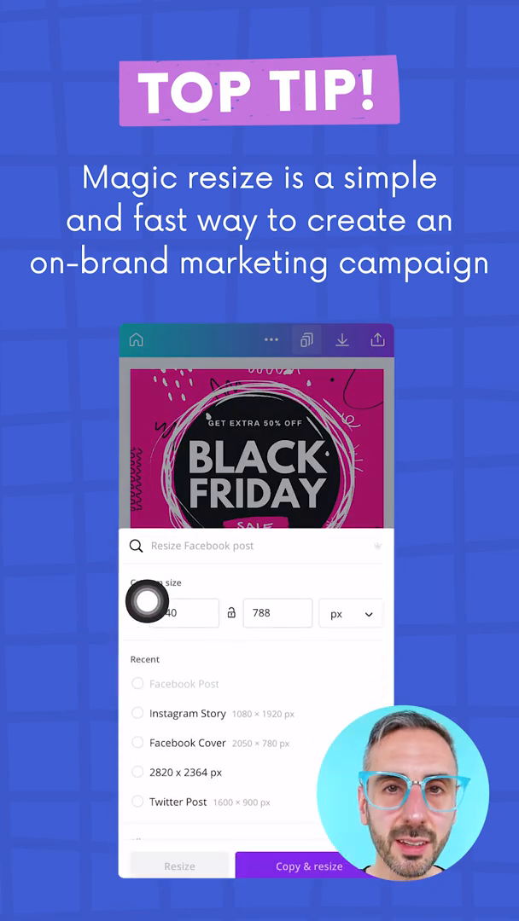
scroll("down", 3)
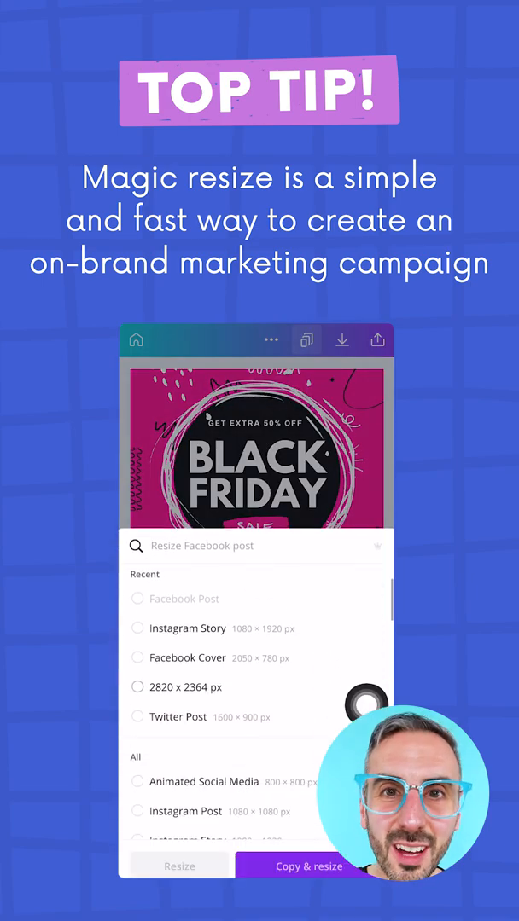